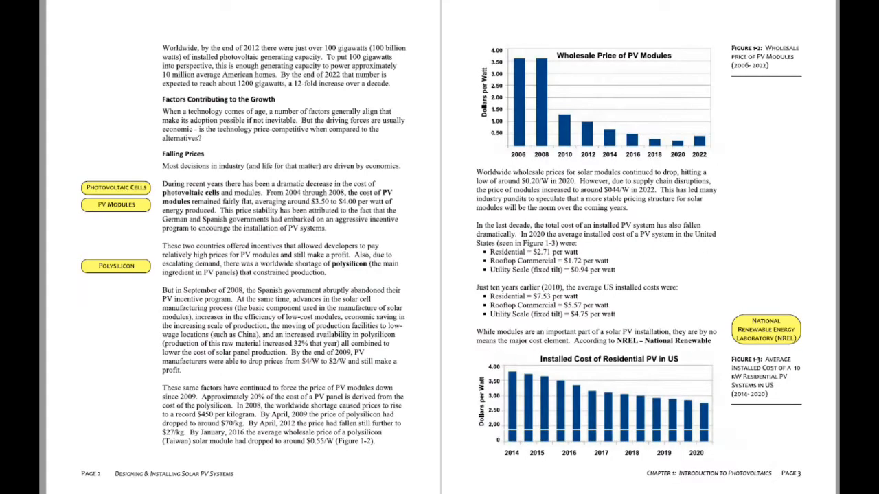
{"action": "scroll", "scroll_direction": "down", "scroll_amount": 3}
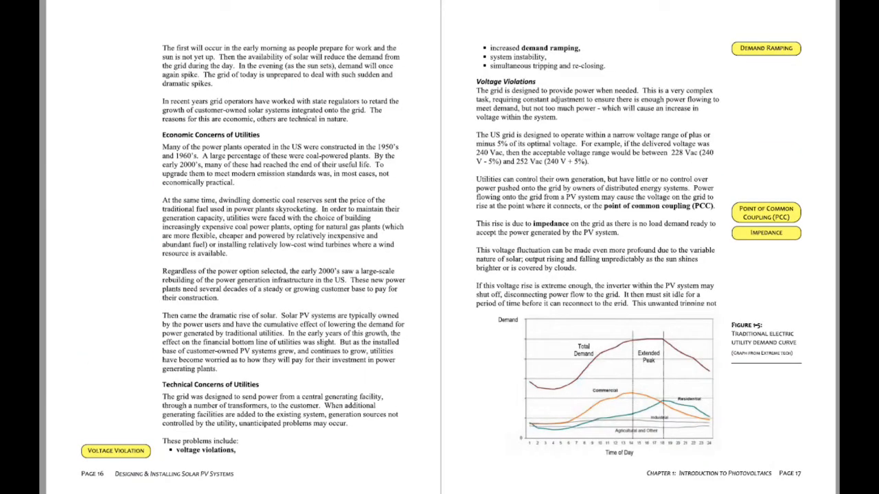
{"action": "scroll", "scroll_direction": "down", "scroll_amount": 3}
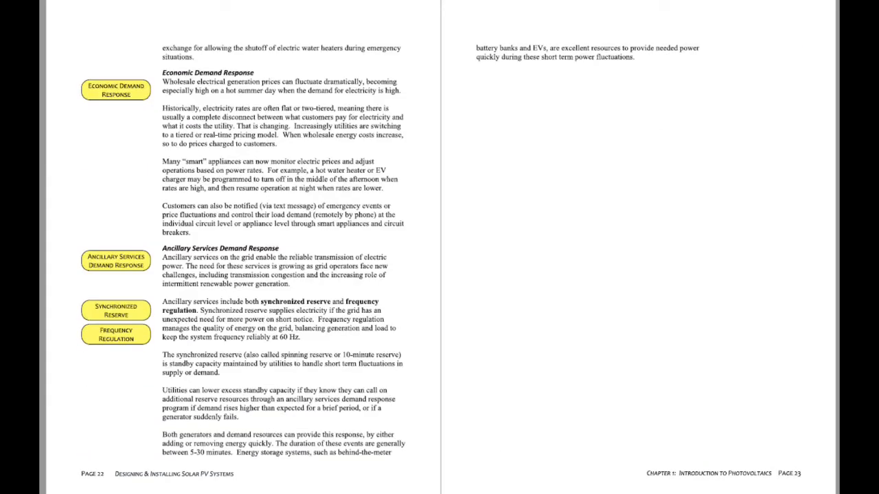
{"action": "scroll", "scroll_direction": "down", "scroll_amount": 3}
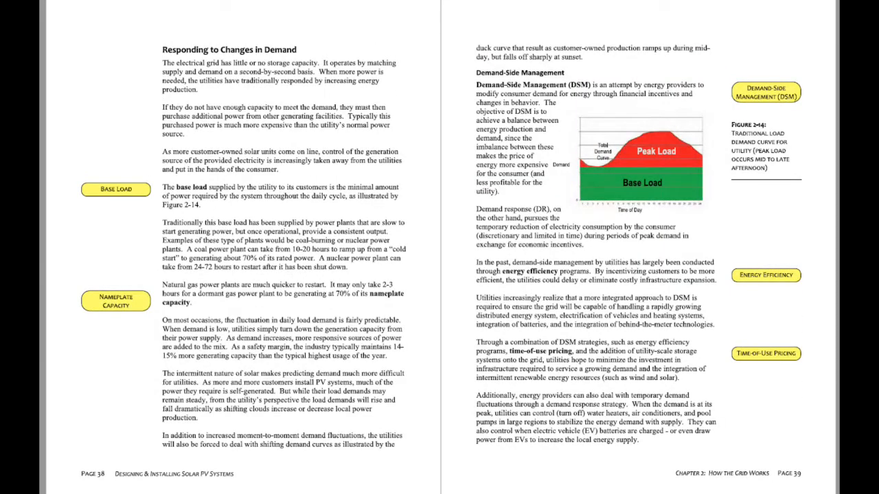
{"action": "scroll", "scroll_direction": "down", "scroll_amount": 3}
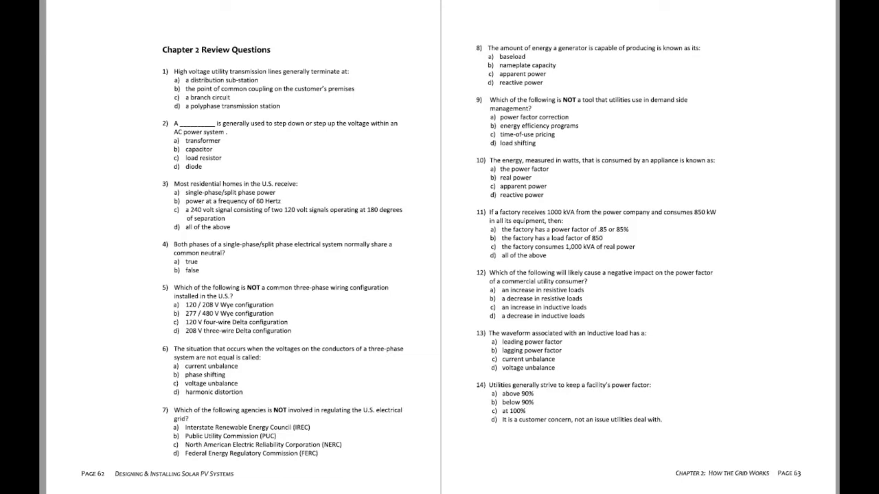
{"action": "scroll", "scroll_direction": "down", "scroll_amount": 3}
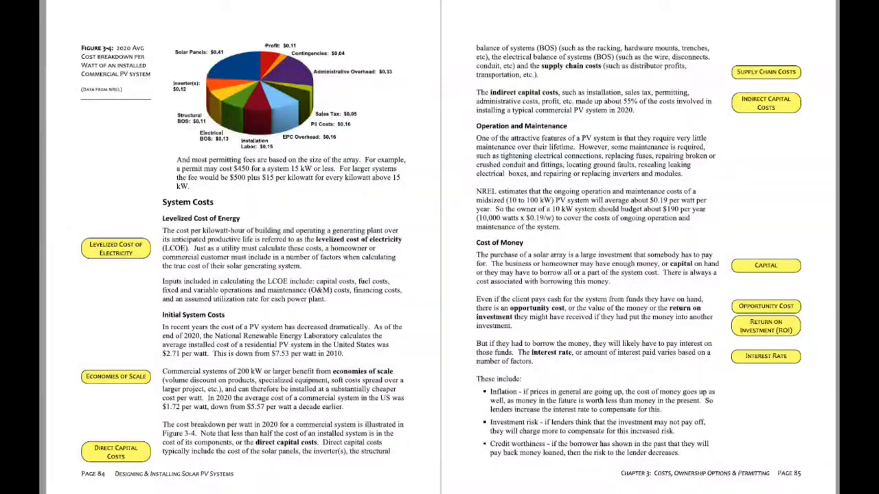
{"action": "scroll", "scroll_direction": "down", "scroll_amount": 3}
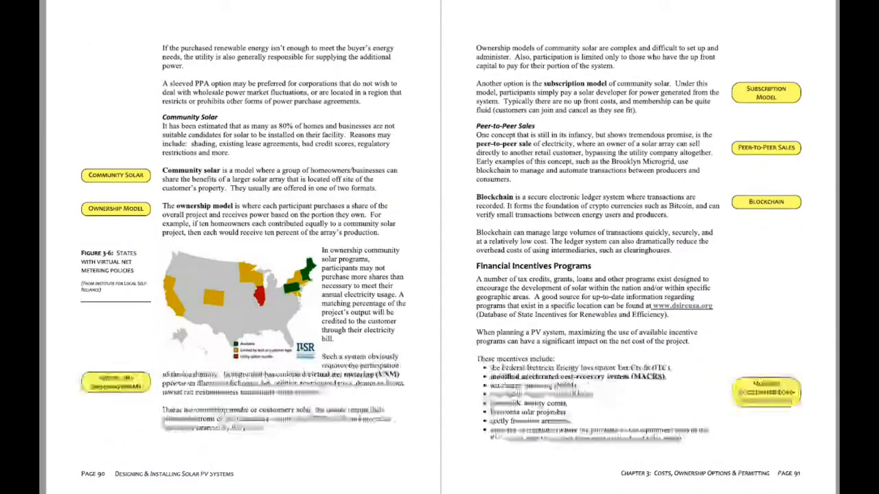
{"action": "scroll", "scroll_direction": "down", "scroll_amount": 3}
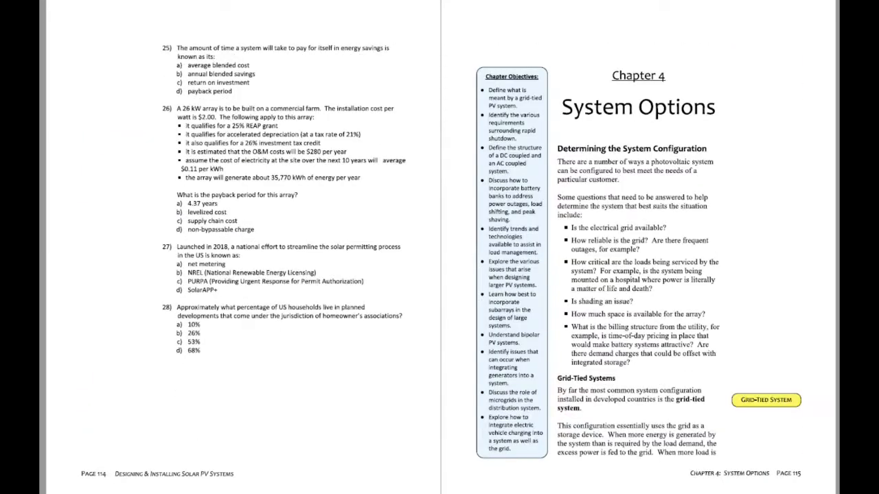
{"action": "scroll", "scroll_direction": "down", "scroll_amount": 3}
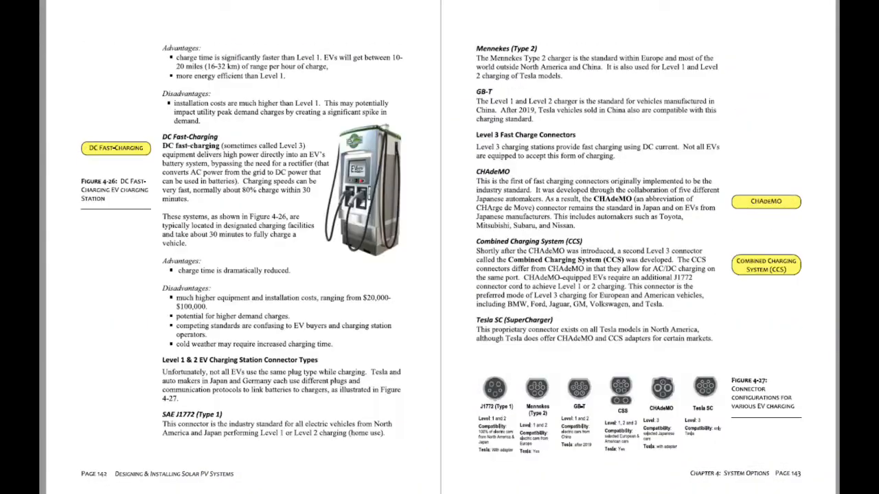
{"action": "scroll", "scroll_direction": "down", "scroll_amount": 3}
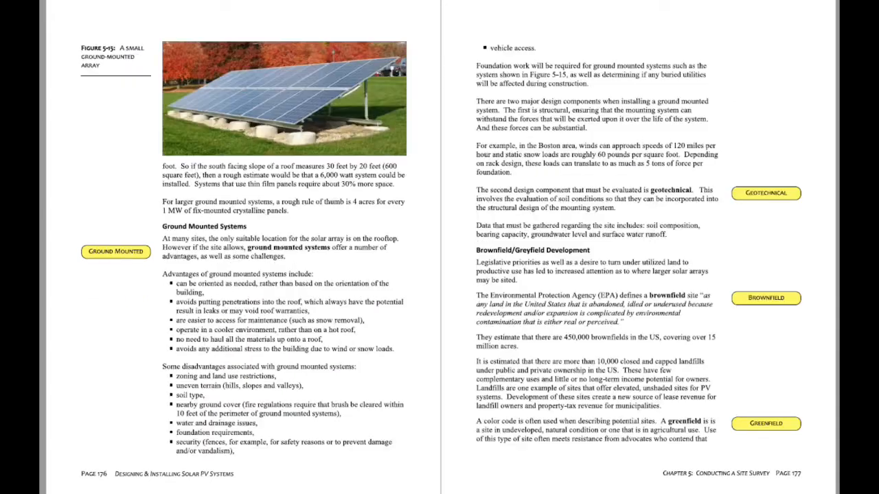
{"action": "scroll", "scroll_direction": "down", "scroll_amount": 3}
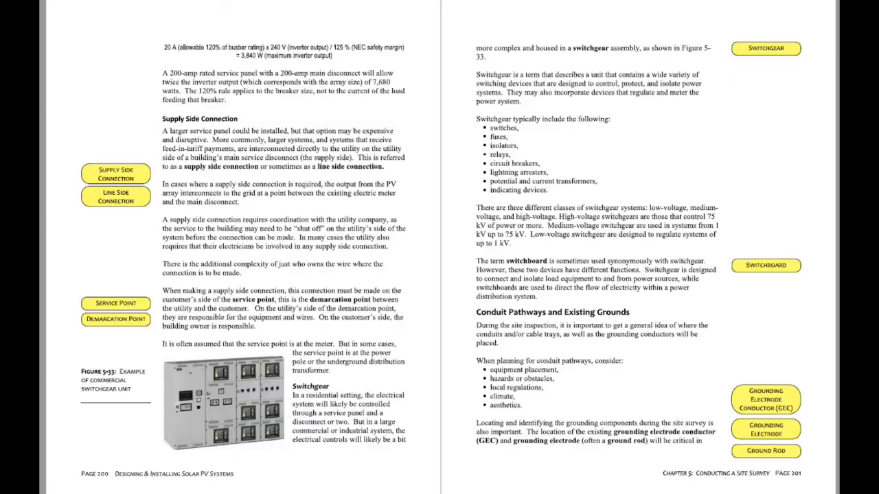
{"action": "scroll", "scroll_direction": "down", "scroll_amount": 3}
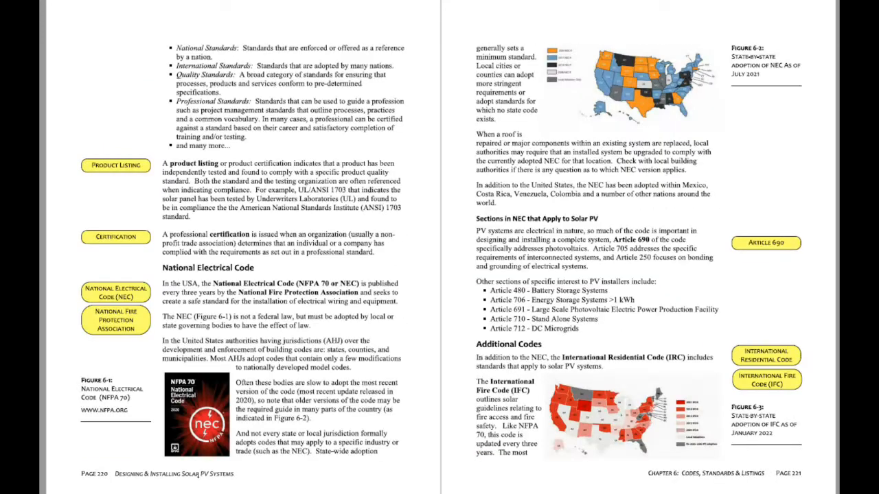
{"action": "scroll", "scroll_direction": "down", "scroll_amount": 3}
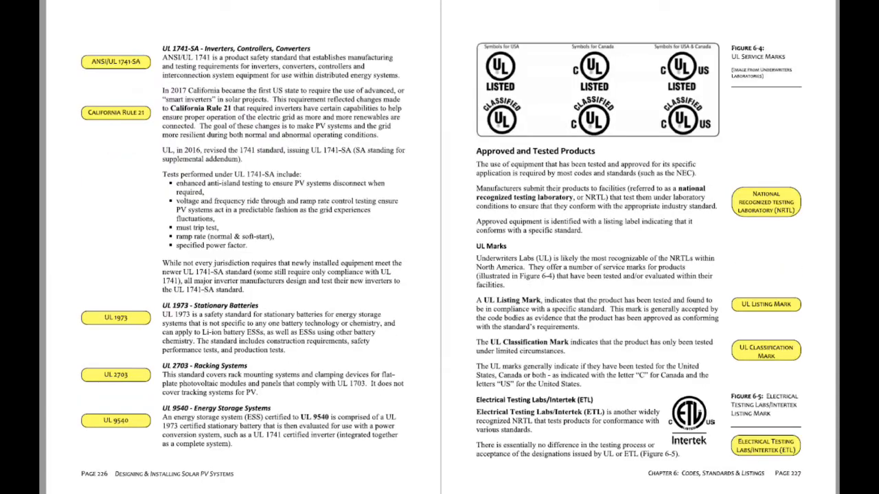
{"action": "scroll", "scroll_direction": "down", "scroll_amount": 3}
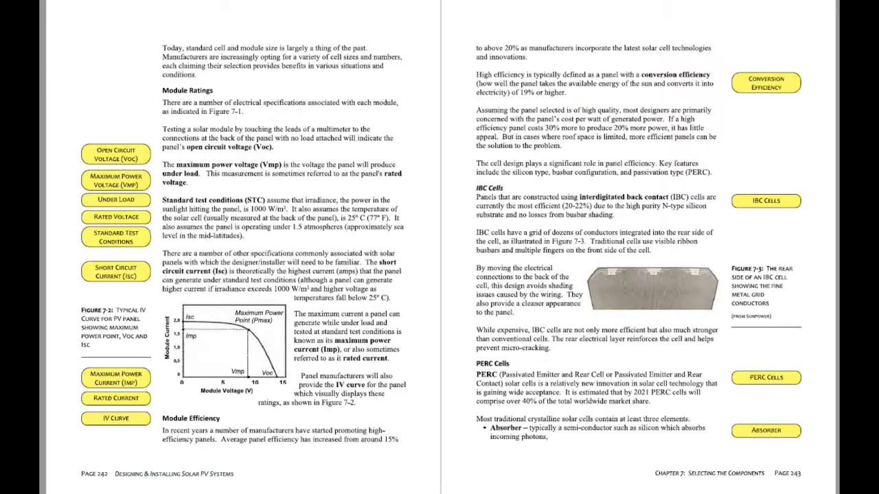
{"action": "scroll", "scroll_direction": "down", "scroll_amount": 3}
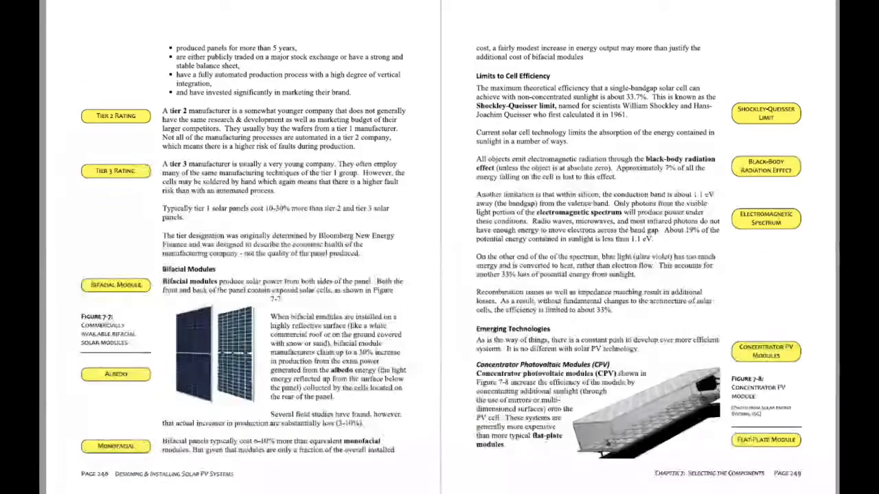
{"action": "scroll", "scroll_direction": "down", "scroll_amount": 3}
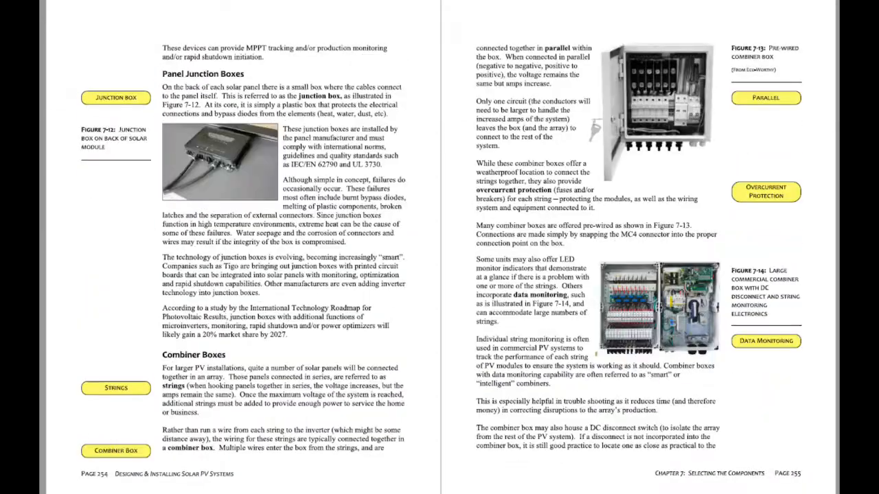
{"action": "scroll", "scroll_direction": "down", "scroll_amount": 3}
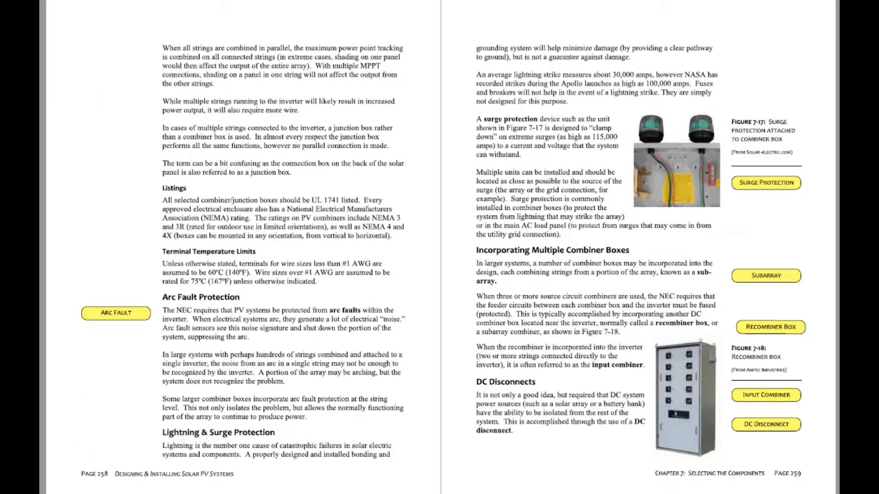
{"action": "scroll", "scroll_direction": "down", "scroll_amount": 3}
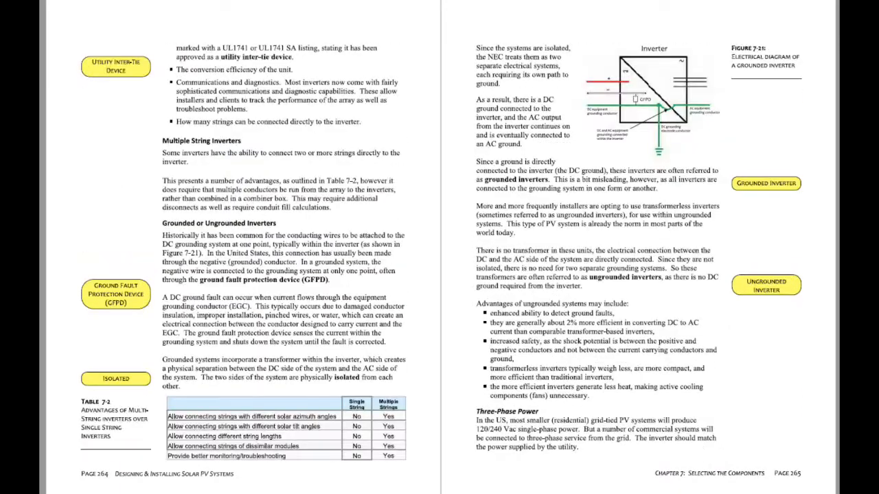
{"action": "scroll", "scroll_direction": "down", "scroll_amount": 3}
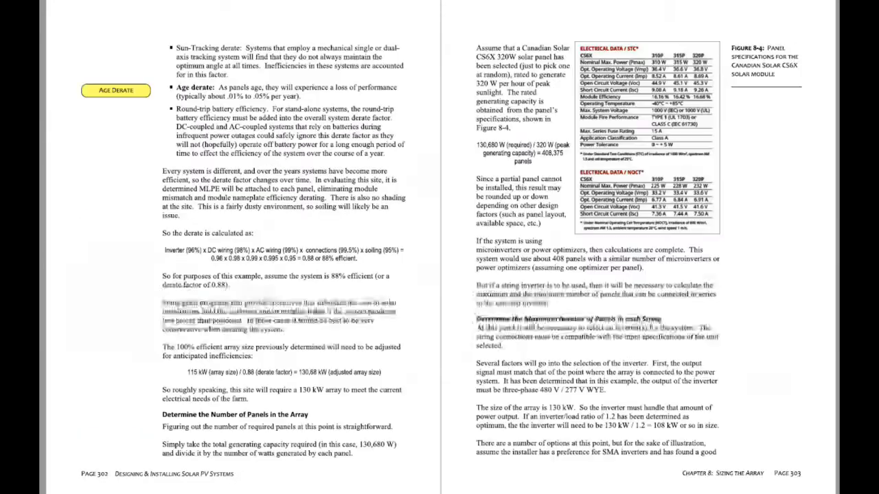
{"action": "scroll", "scroll_direction": "down", "scroll_amount": 3}
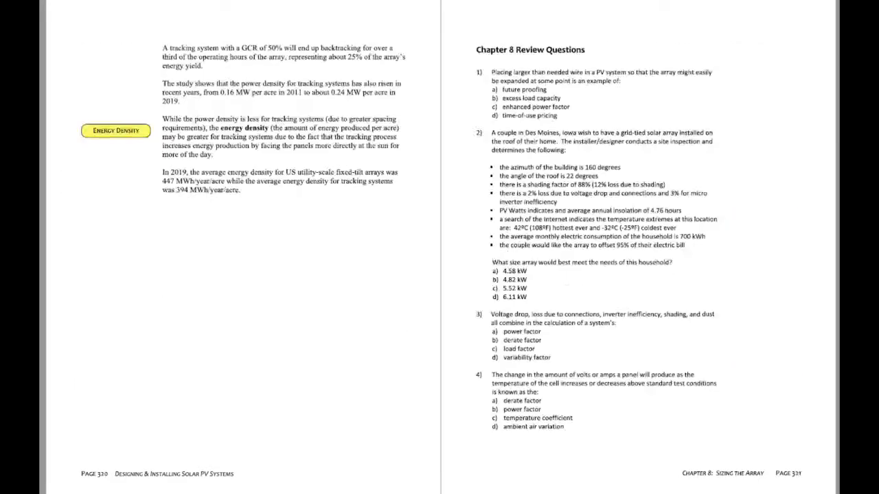
{"action": "scroll", "scroll_direction": "down", "scroll_amount": 3}
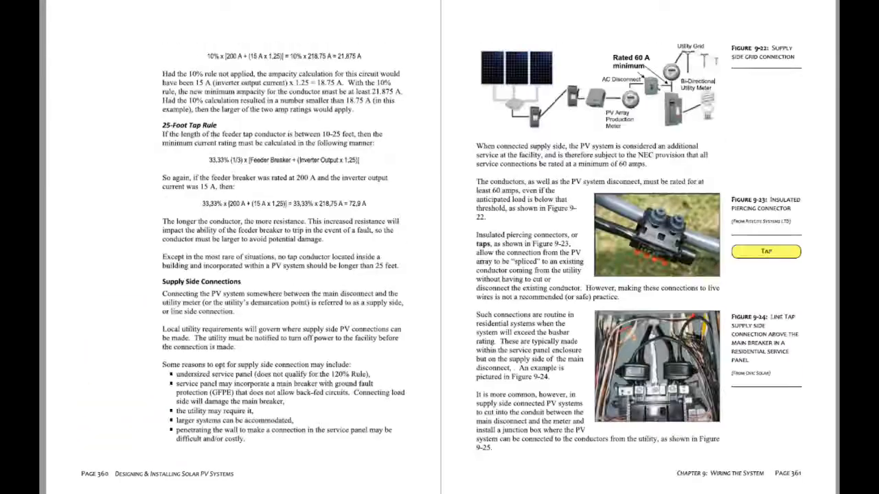
{"action": "scroll", "scroll_direction": "down", "scroll_amount": 3}
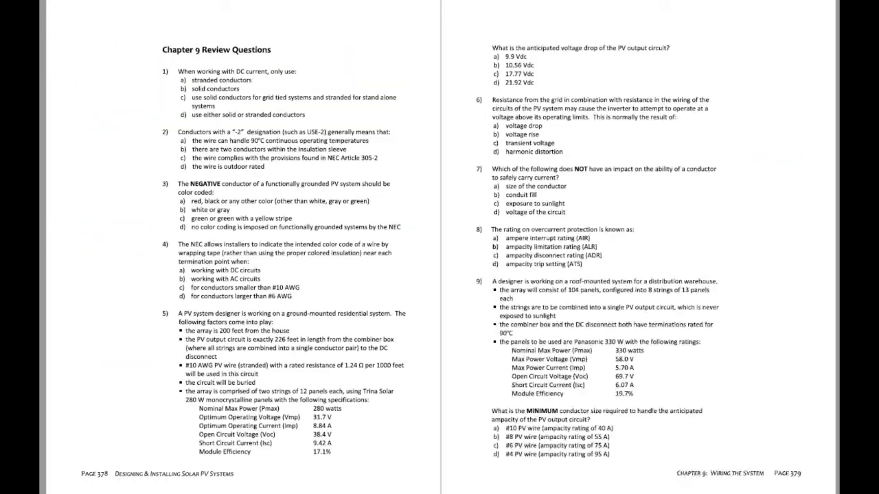
{"action": "scroll", "scroll_direction": "down", "scroll_amount": 3}
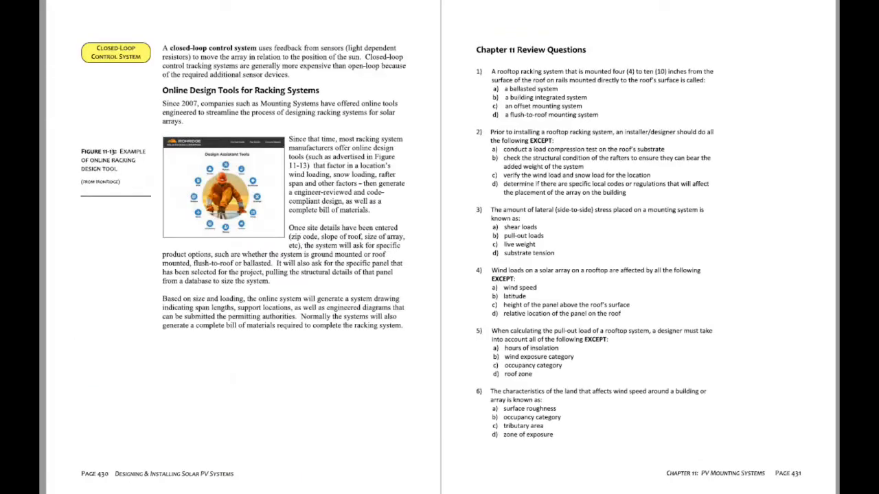
{"action": "scroll", "scroll_direction": "down", "scroll_amount": 3}
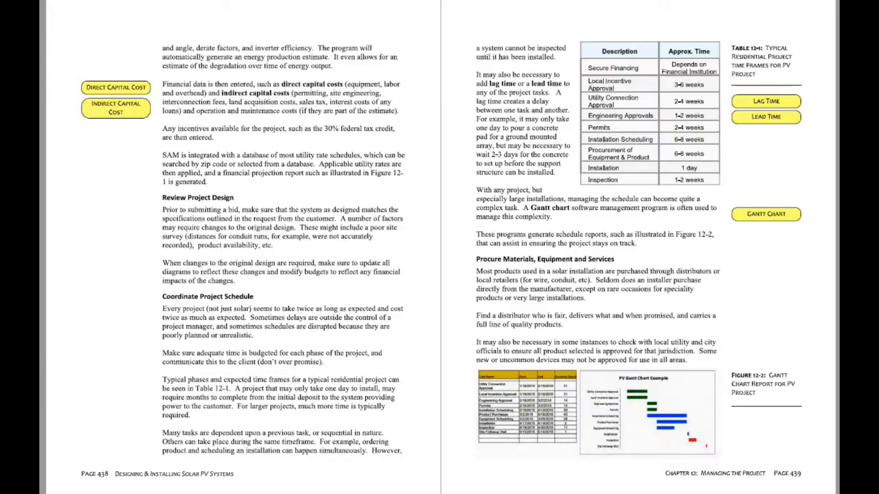